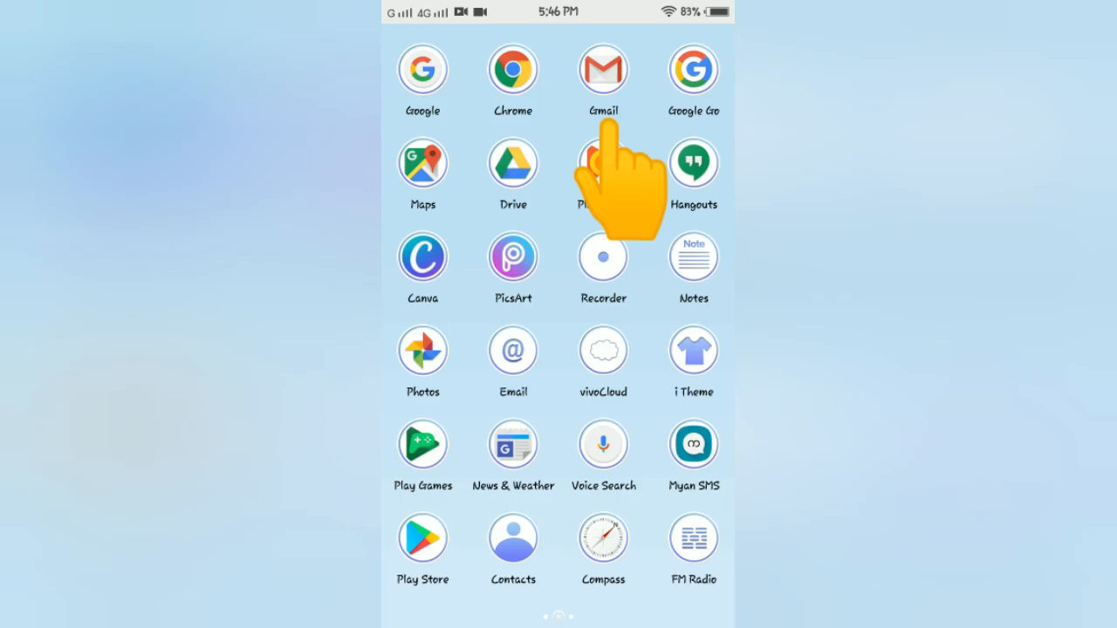
Launch Gmail, open the navigation drawer, and scroll down to Settings.
{"action": "left_click", "coordinate": [603, 69]}
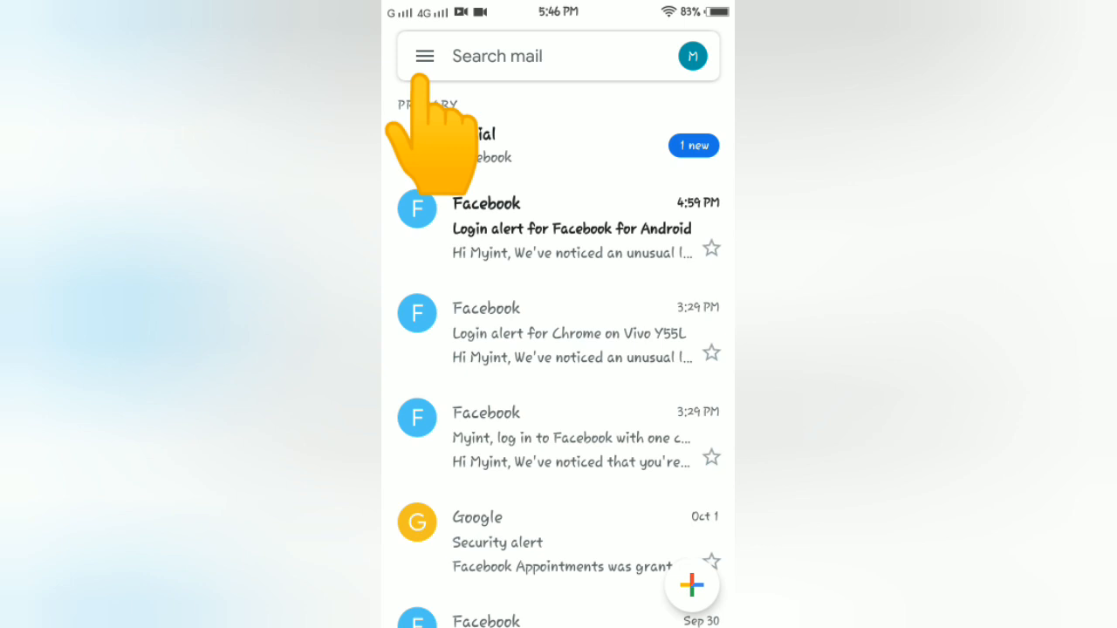
{"action": "left_click", "coordinate": [424, 56]}
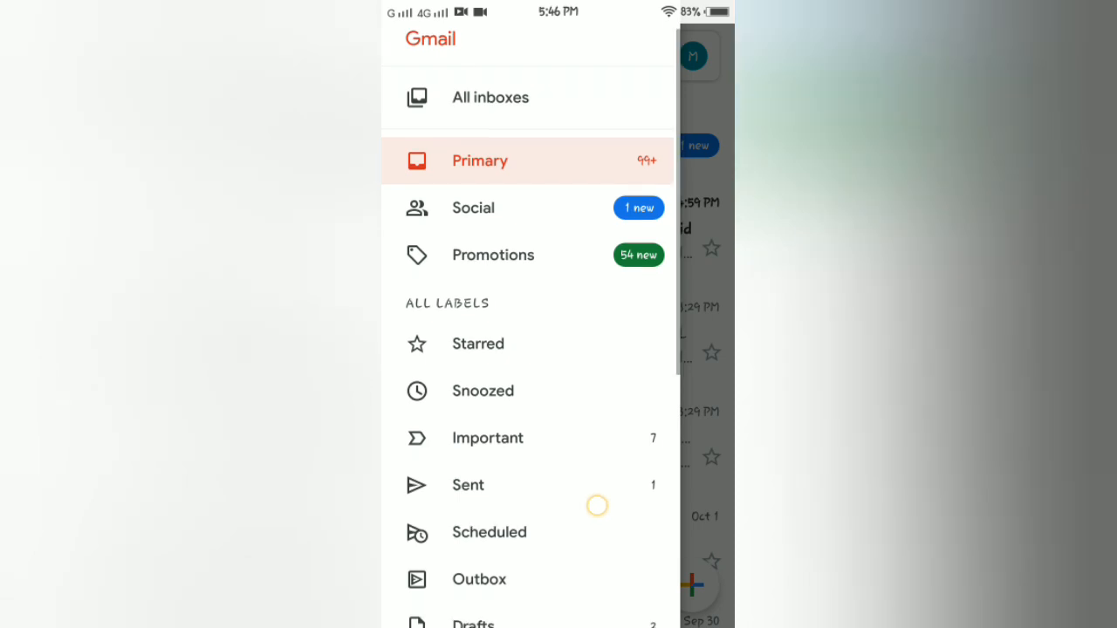
{"action": "scroll", "scroll_direction": "down", "scroll_amount": 3}
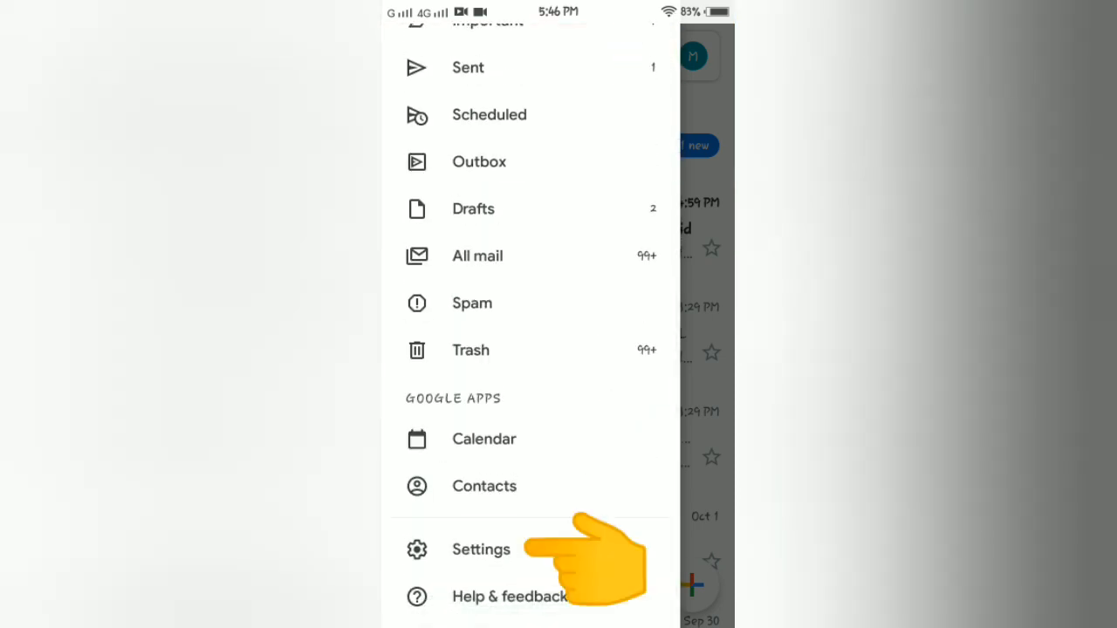
Open Gmail Settings and choose Add account, then Google, to reach Google sign-in.
{"action": "left_click", "coordinate": [480, 549]}
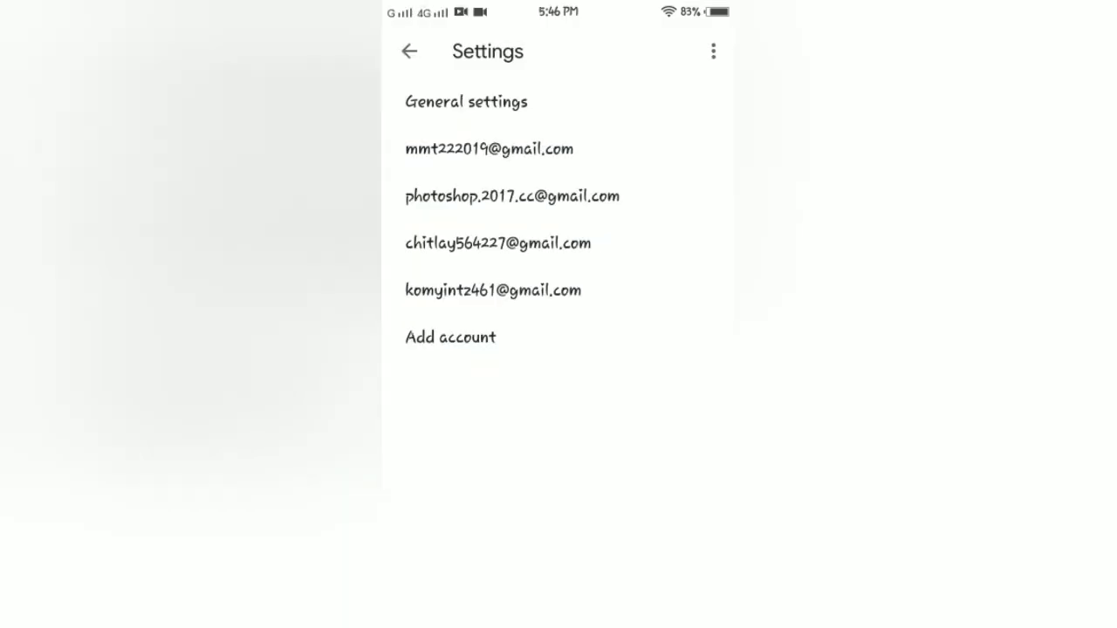
{"action": "left_click", "coordinate": [450, 337]}
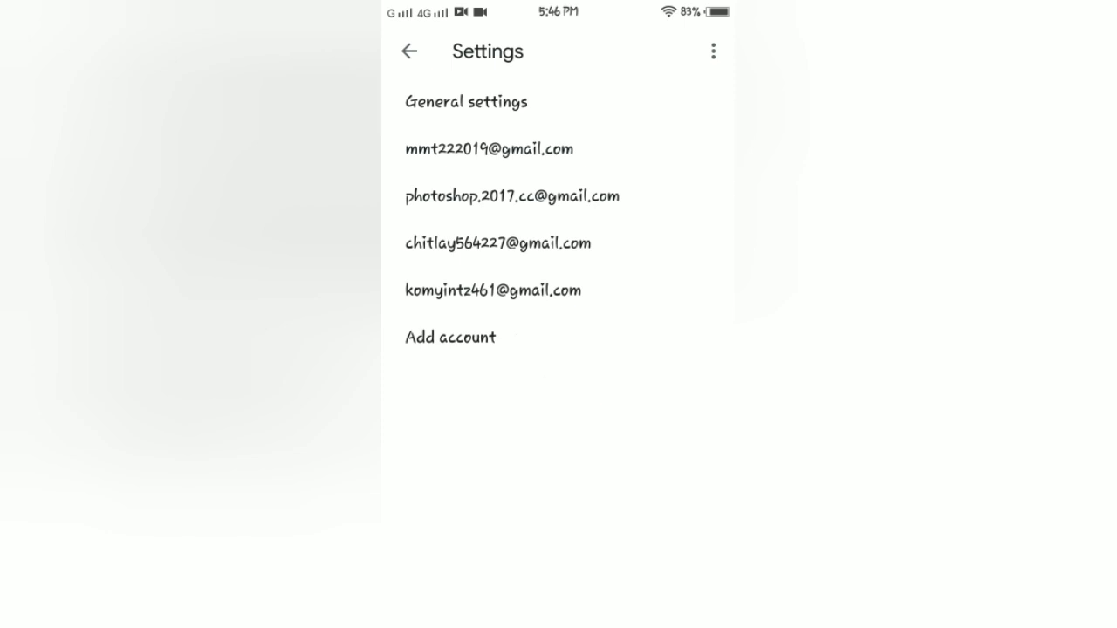
{"action": "left_click", "coordinate": [449, 337]}
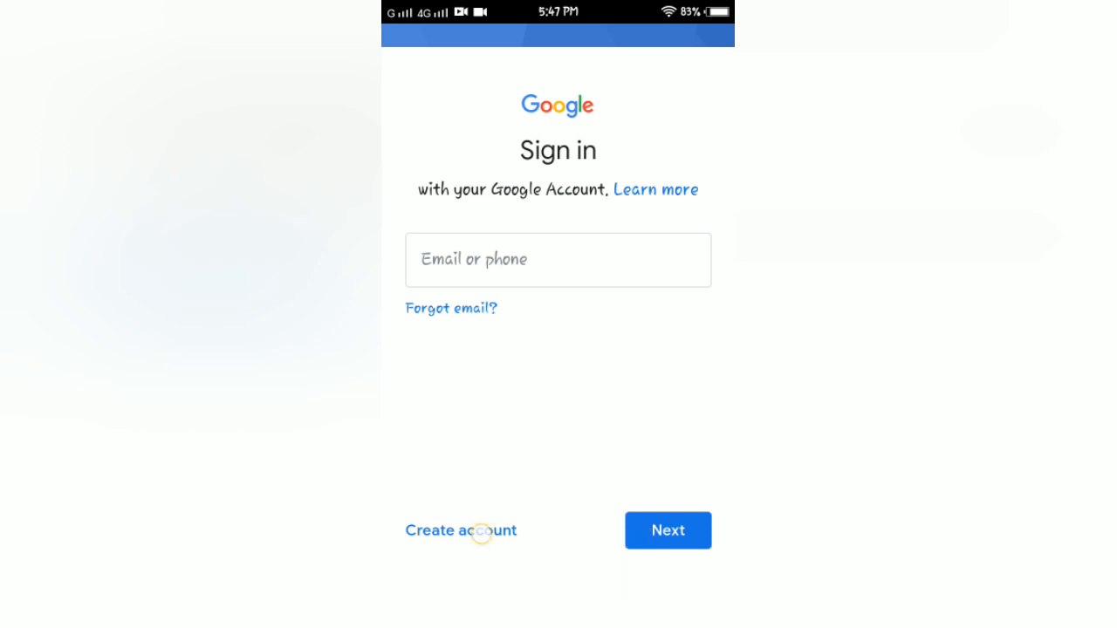
{"action": "left_click", "coordinate": [461, 530]}
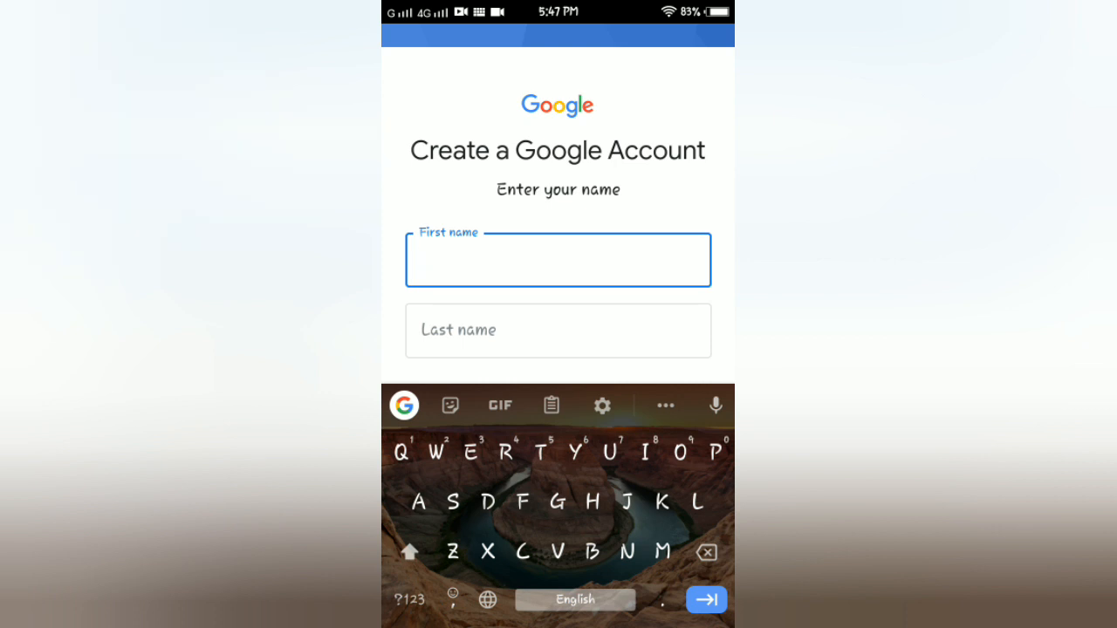
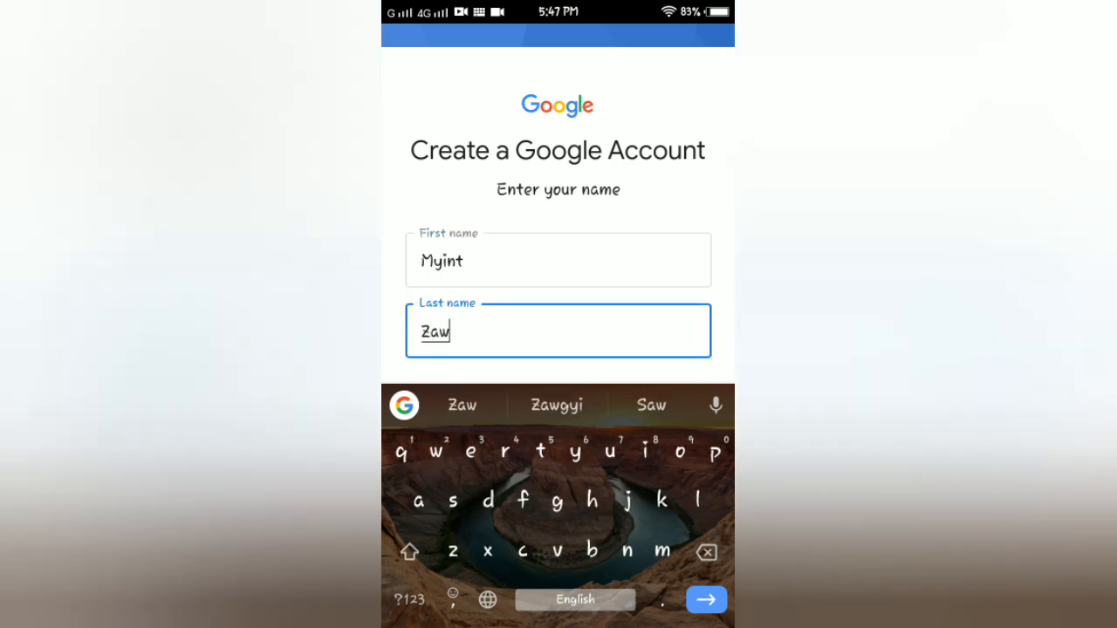
{"action": "left_click", "coordinate": [706, 599]}
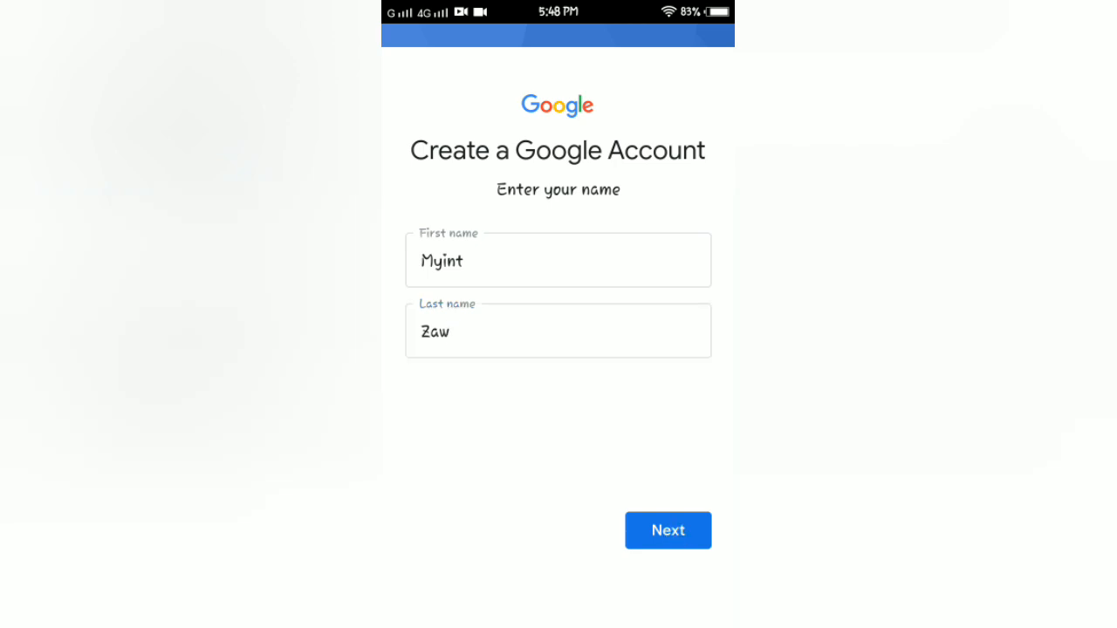
{"action": "left_click", "coordinate": [668, 530]}
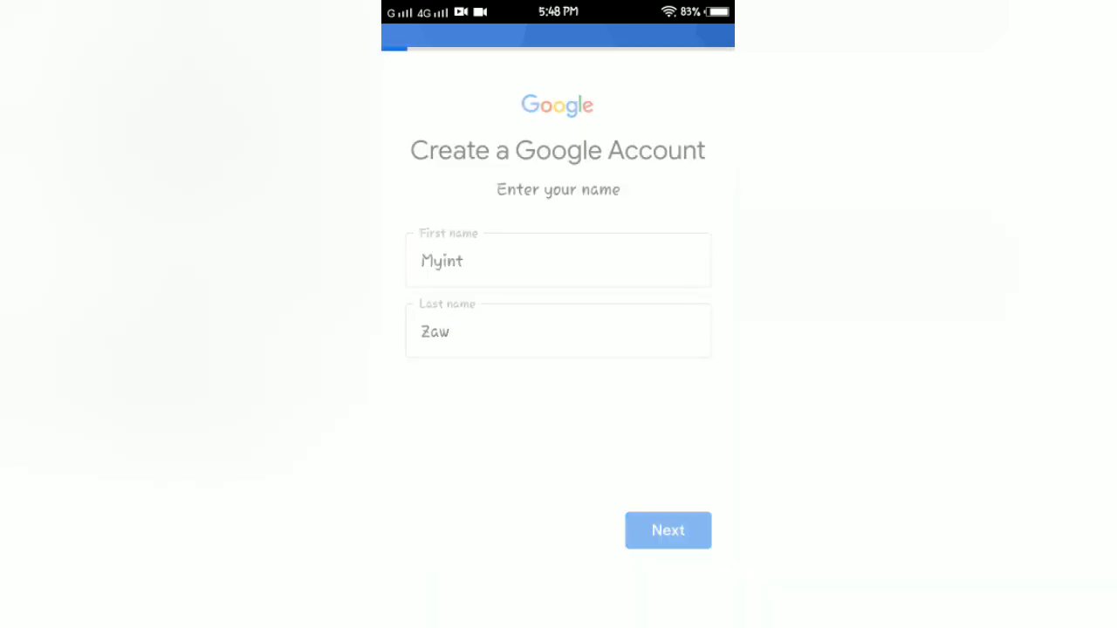
{"action": "left_click", "coordinate": [668, 530]}
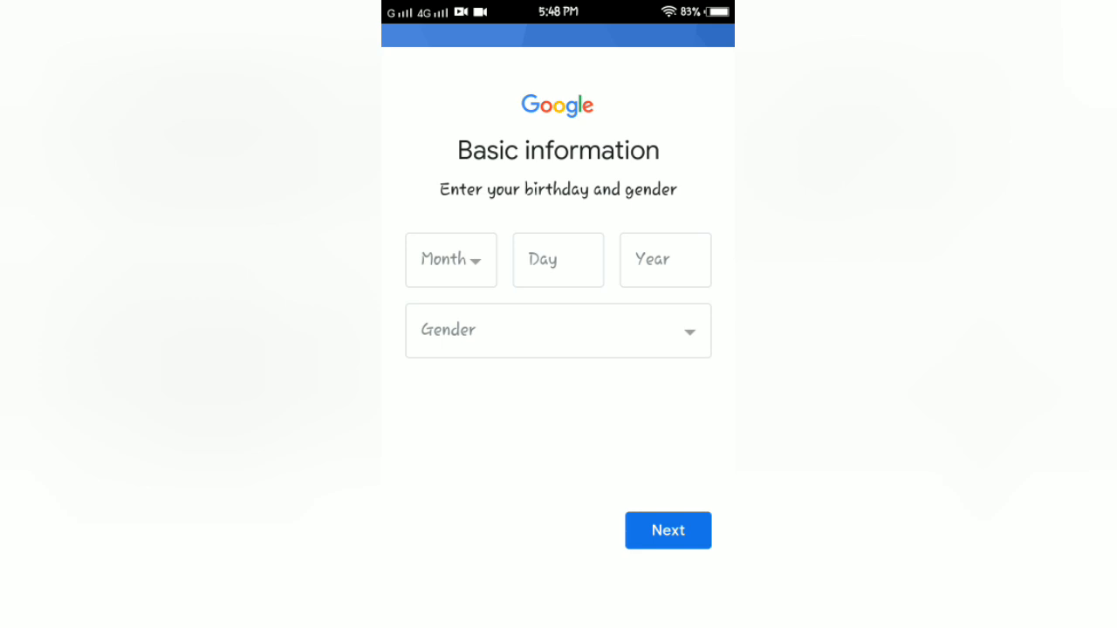
{"action": "left_click", "coordinate": [451, 260]}
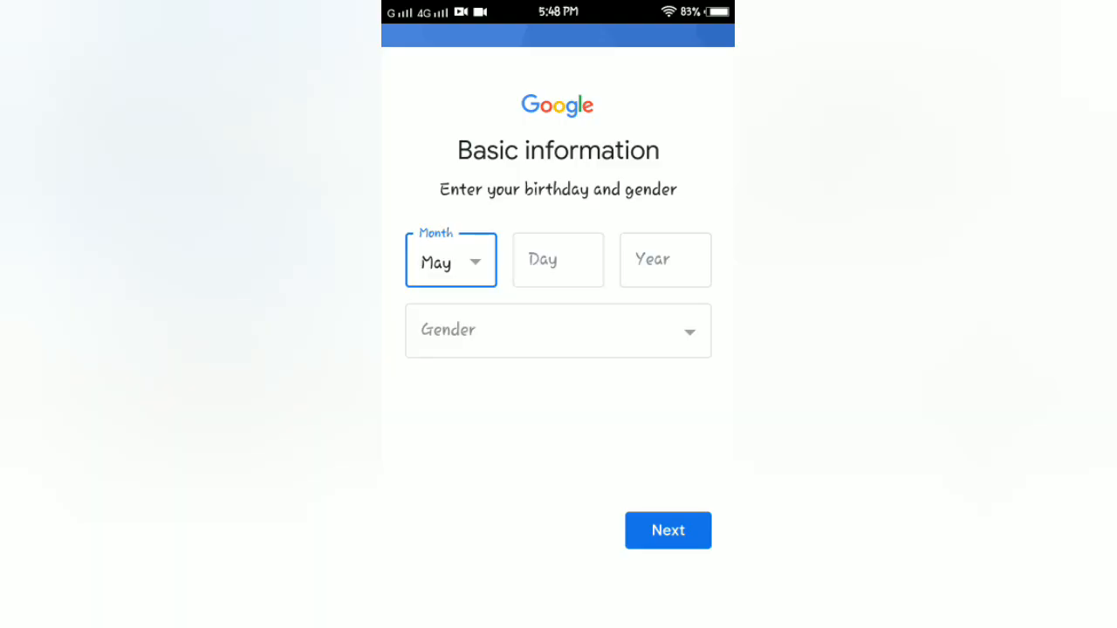
{"action": "left_click", "coordinate": [557, 260]}
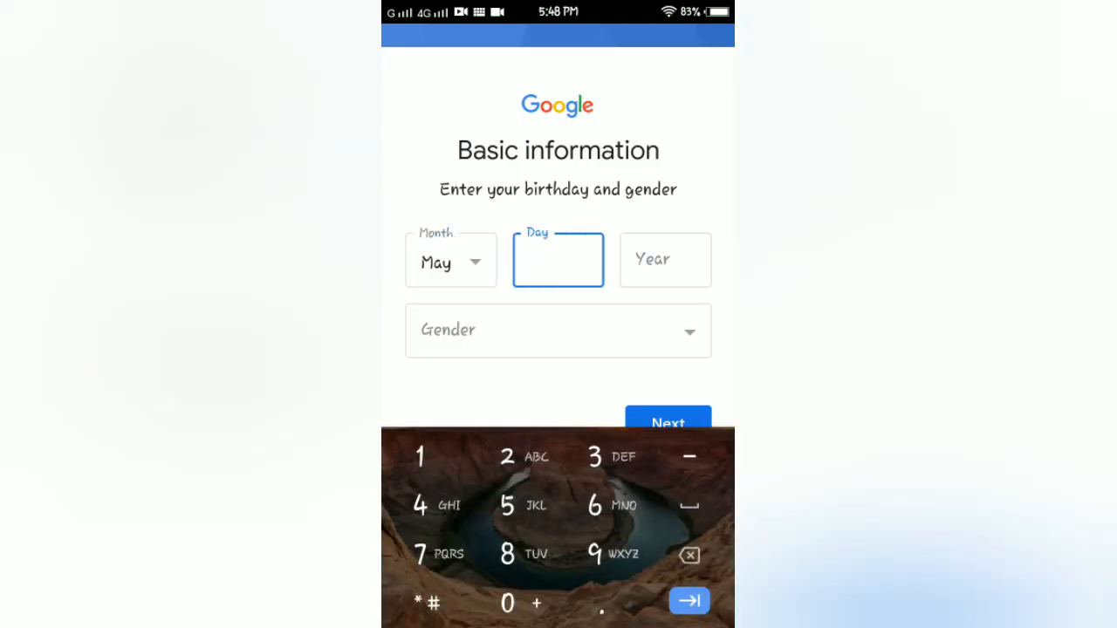
{"action": "type", "text": "13"}
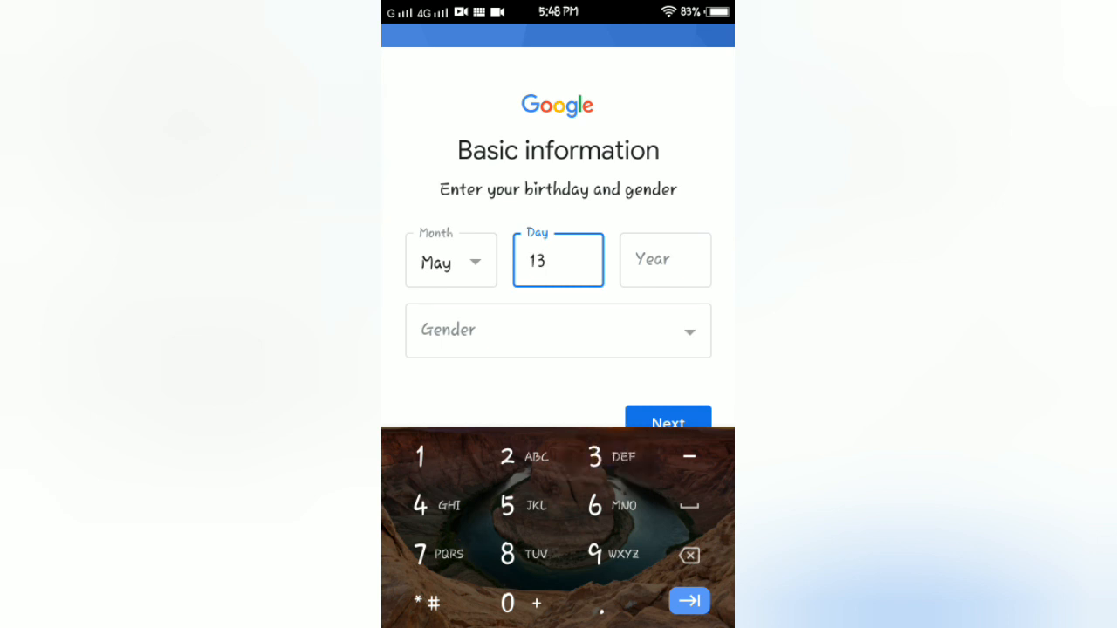
{"action": "type", "text": "1"}
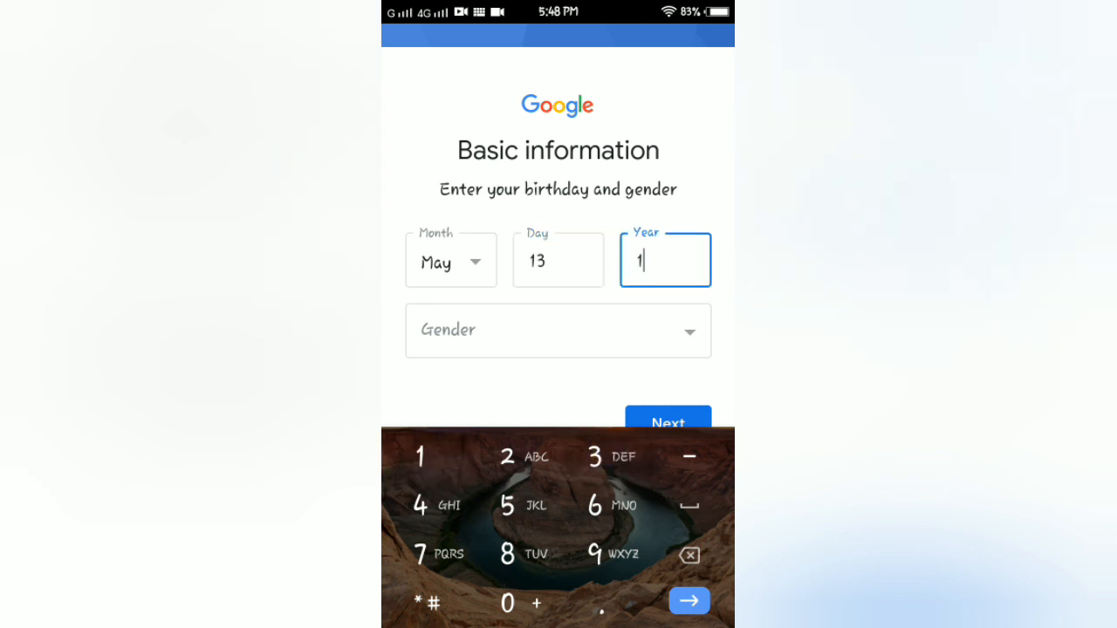
{"action": "type", "text": "991"}
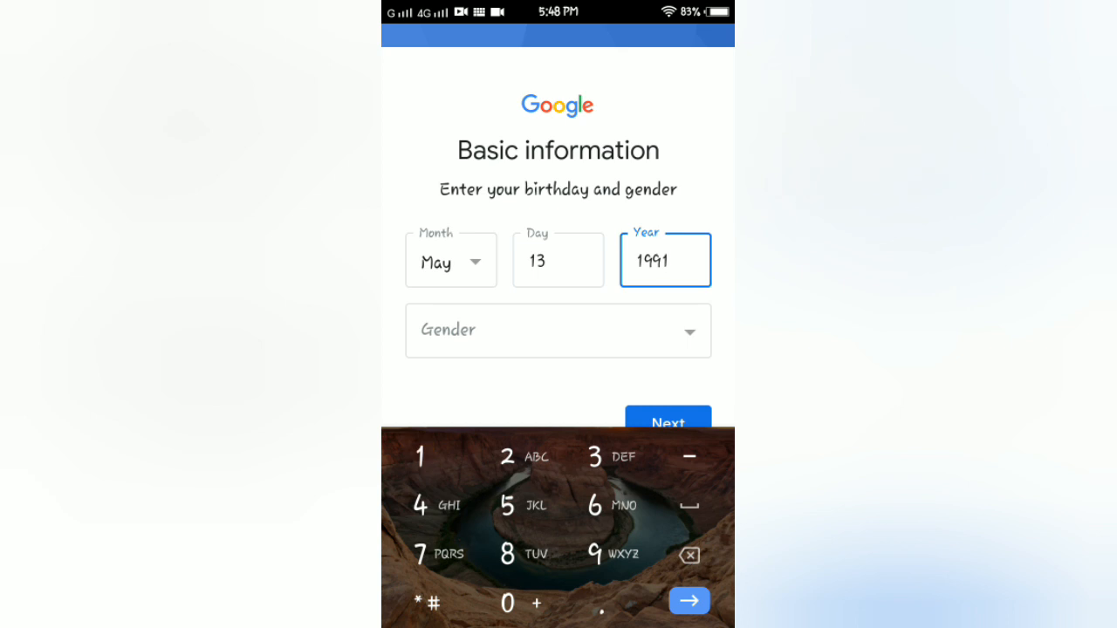
{"action": "left_click", "coordinate": [665, 260]}
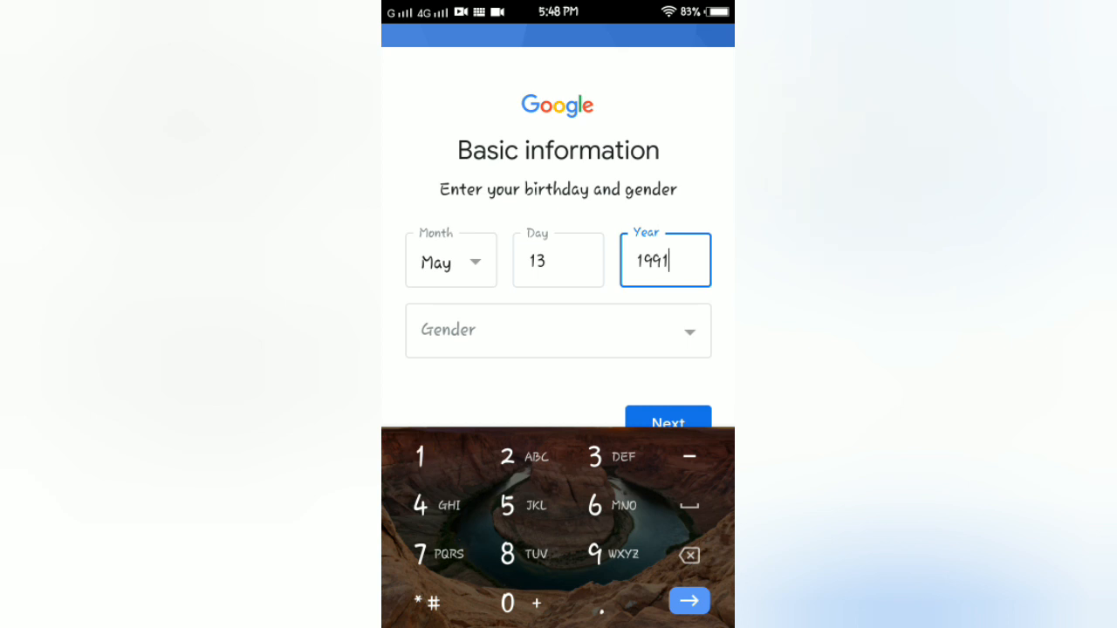
Select Male from the Gender dropdown.
{"action": "left_click", "coordinate": [558, 330]}
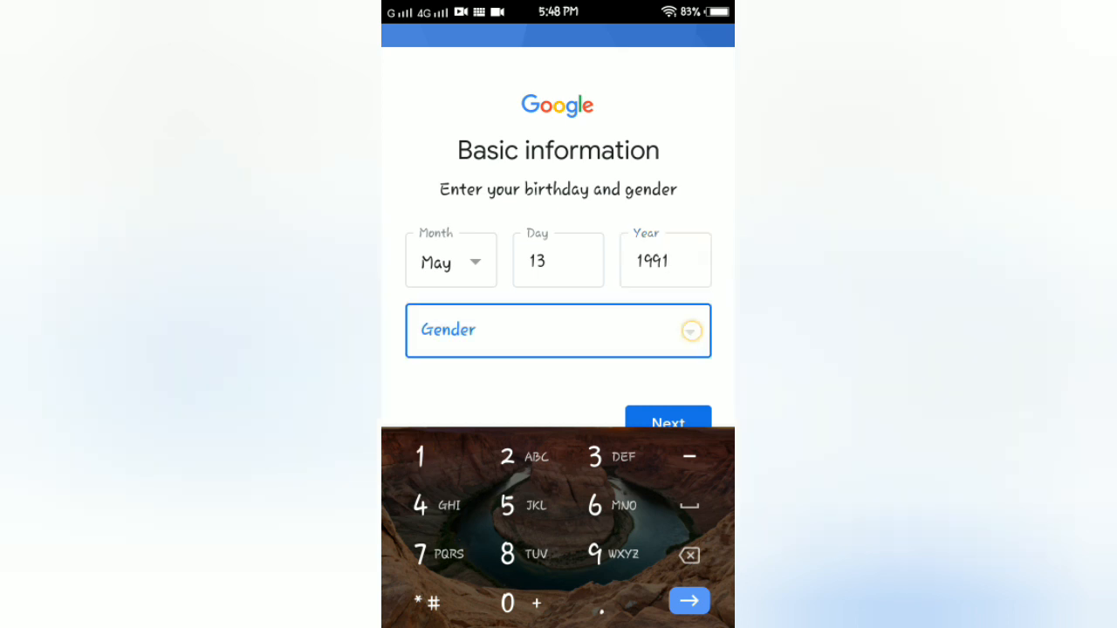
{"action": "left_click", "coordinate": [558, 330]}
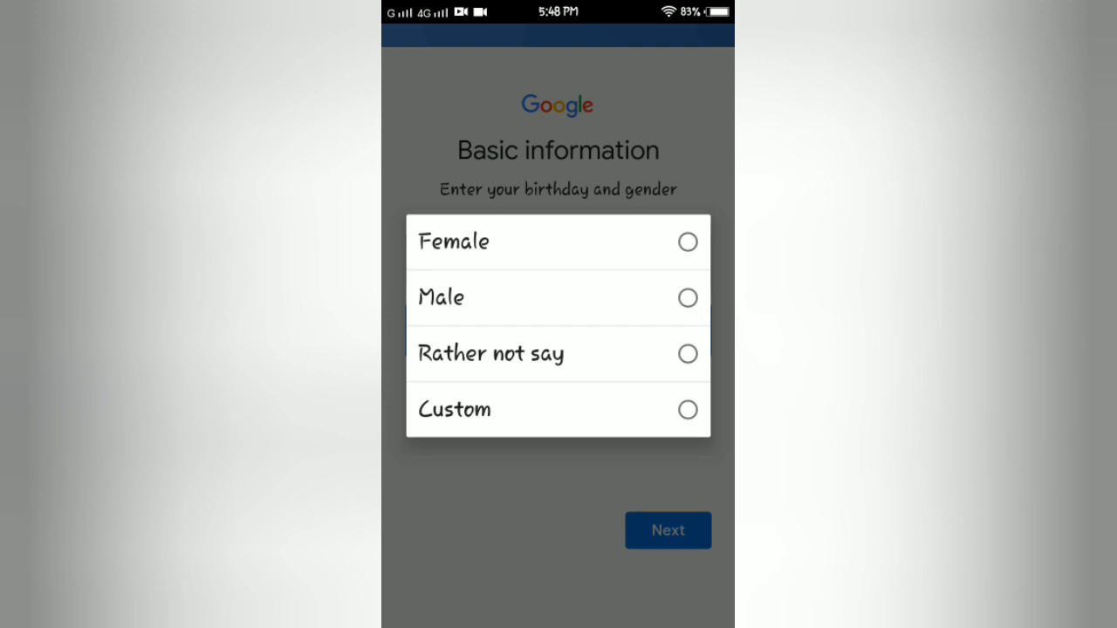
{"action": "left_click", "coordinate": [441, 297]}
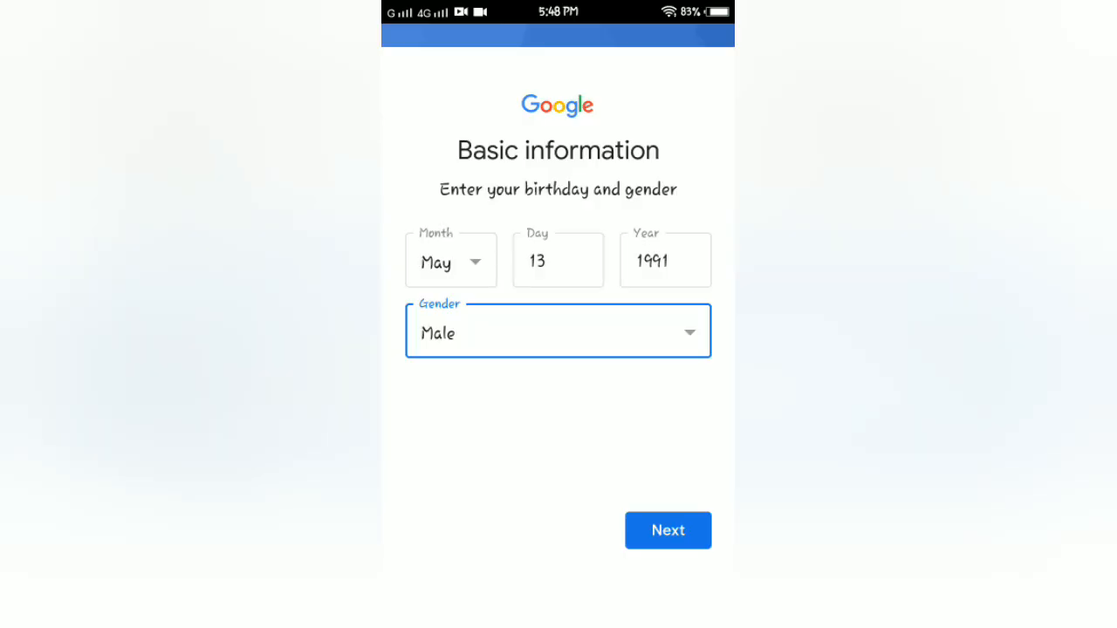
Choose 'Create a different Gmail address', type a name-plus-digits username, and submit it.
{"action": "left_click", "coordinate": [667, 531]}
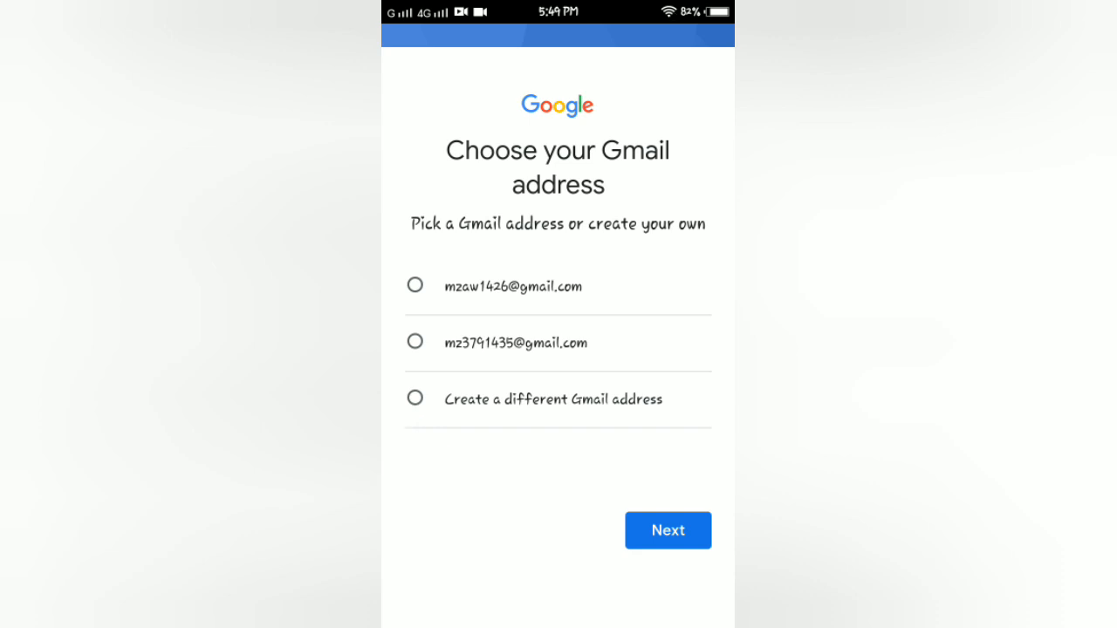
{"action": "left_click", "coordinate": [553, 399]}
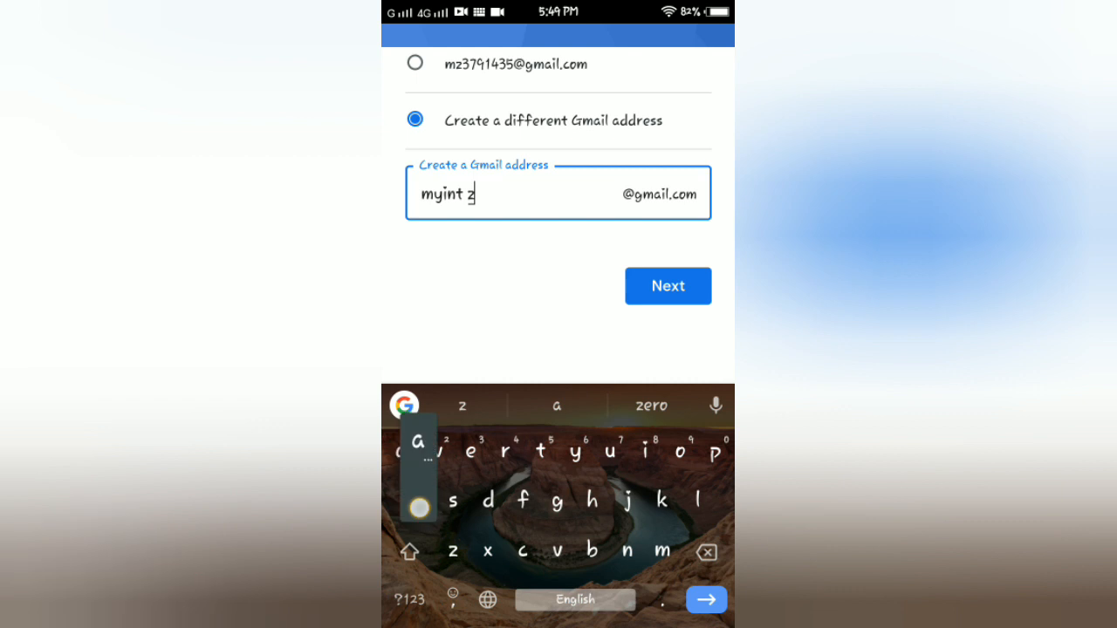
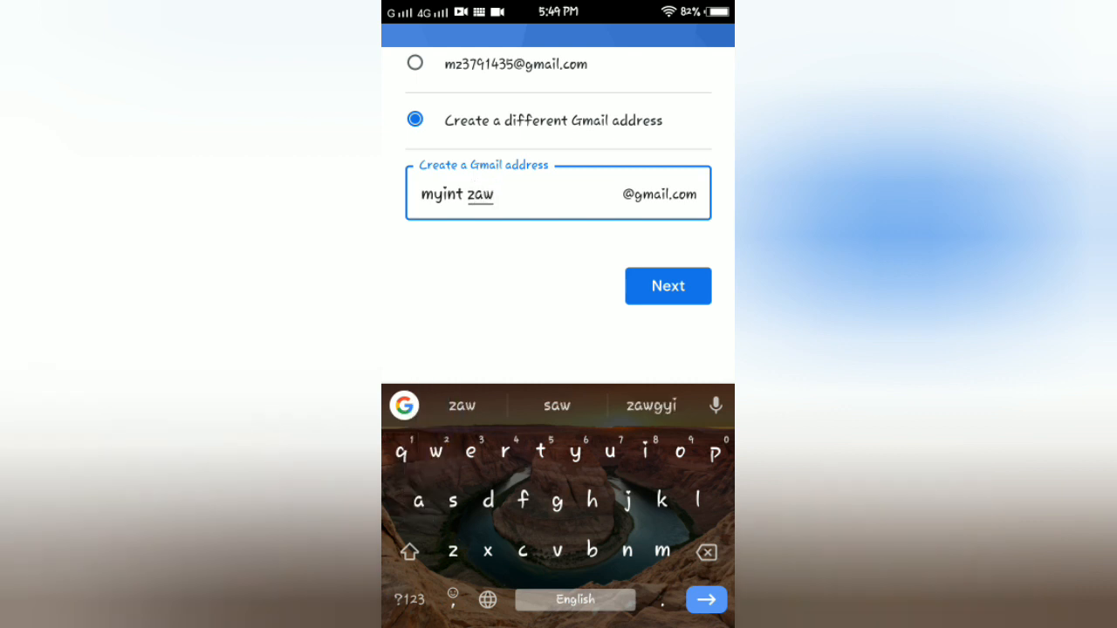
{"action": "left_click", "coordinate": [466, 193]}
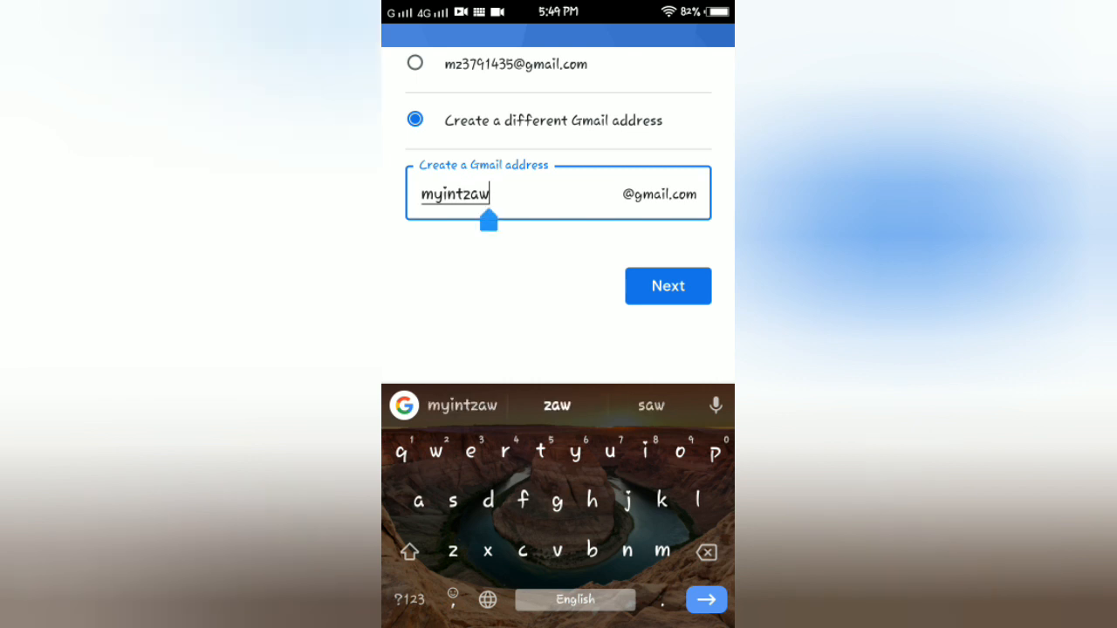
{"action": "left_click", "coordinate": [408, 600]}
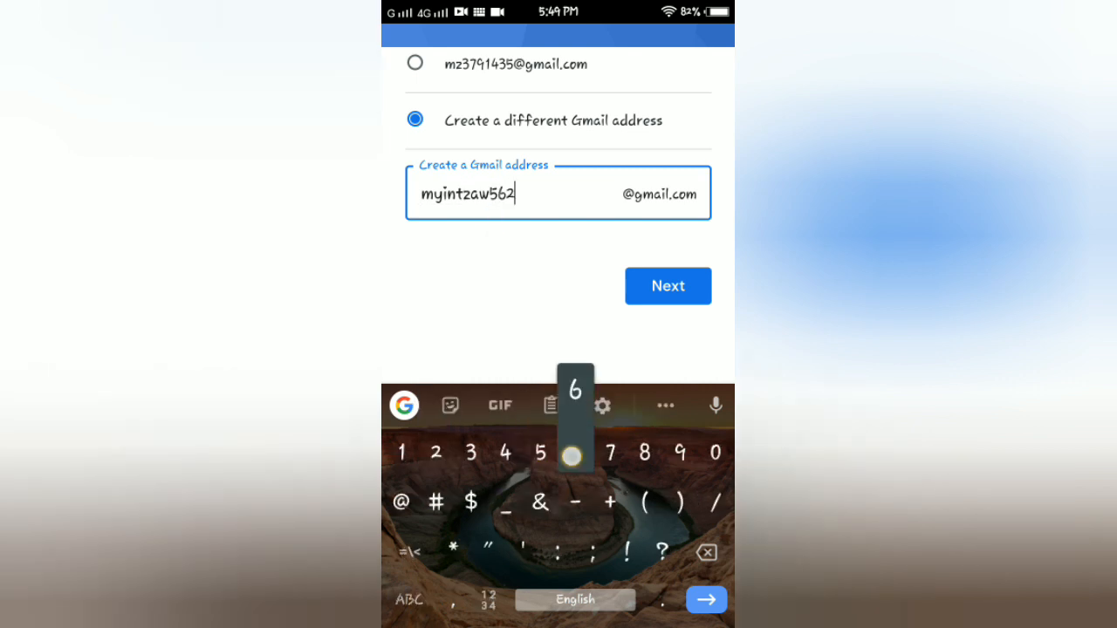
{"action": "left_click", "coordinate": [576, 453]}
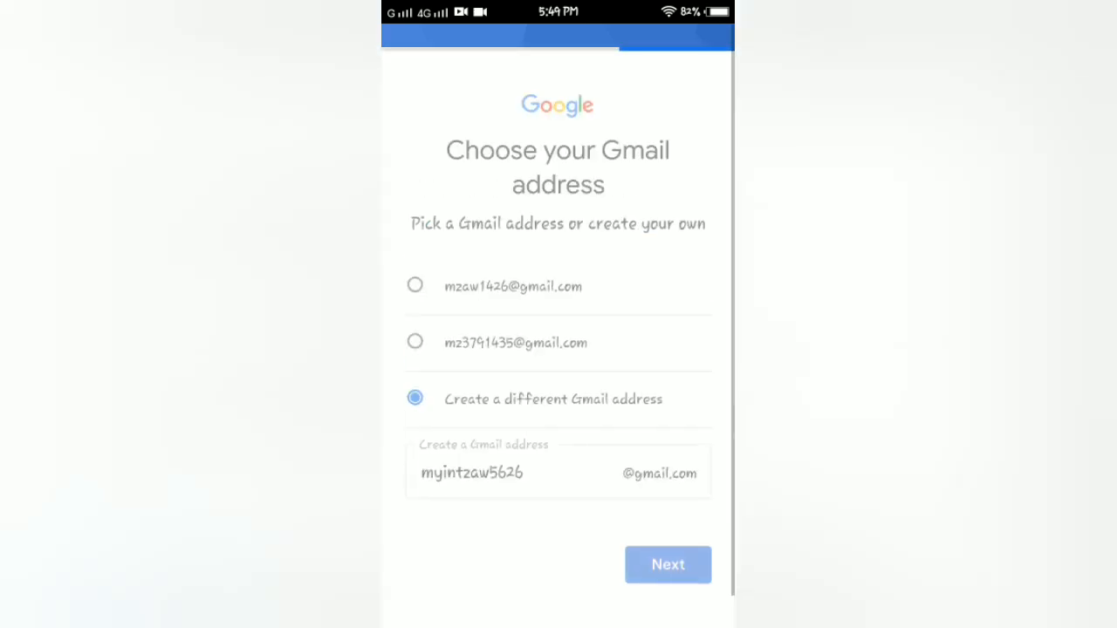
Type the account password, retype it in Confirm, and submit to reach the review.
{"action": "left_click", "coordinate": [667, 565]}
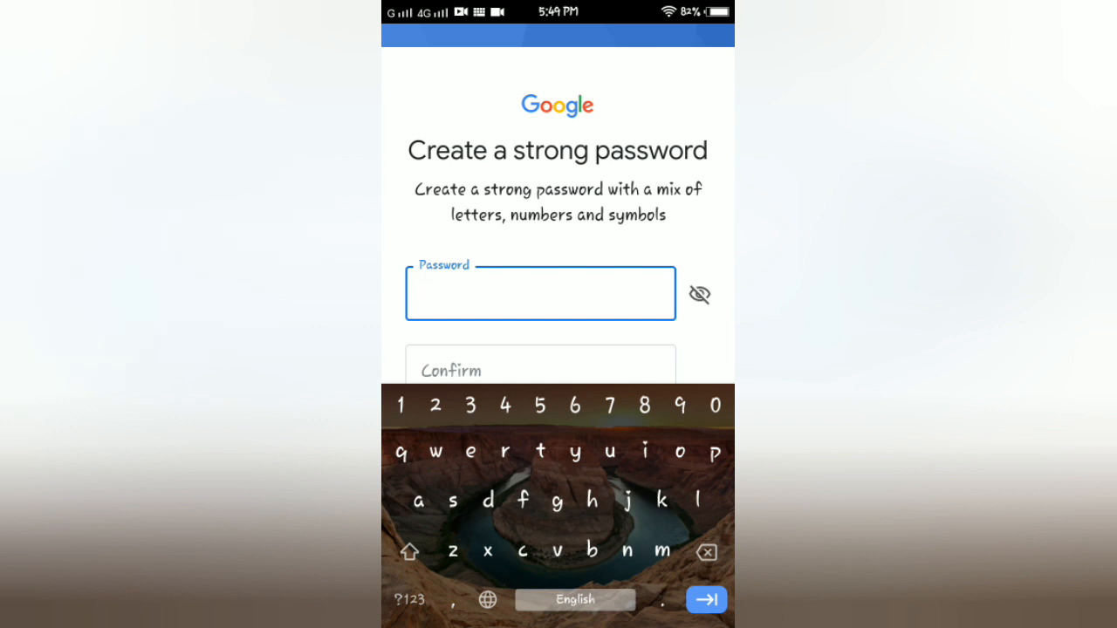
{"action": "left_click", "coordinate": [504, 404]}
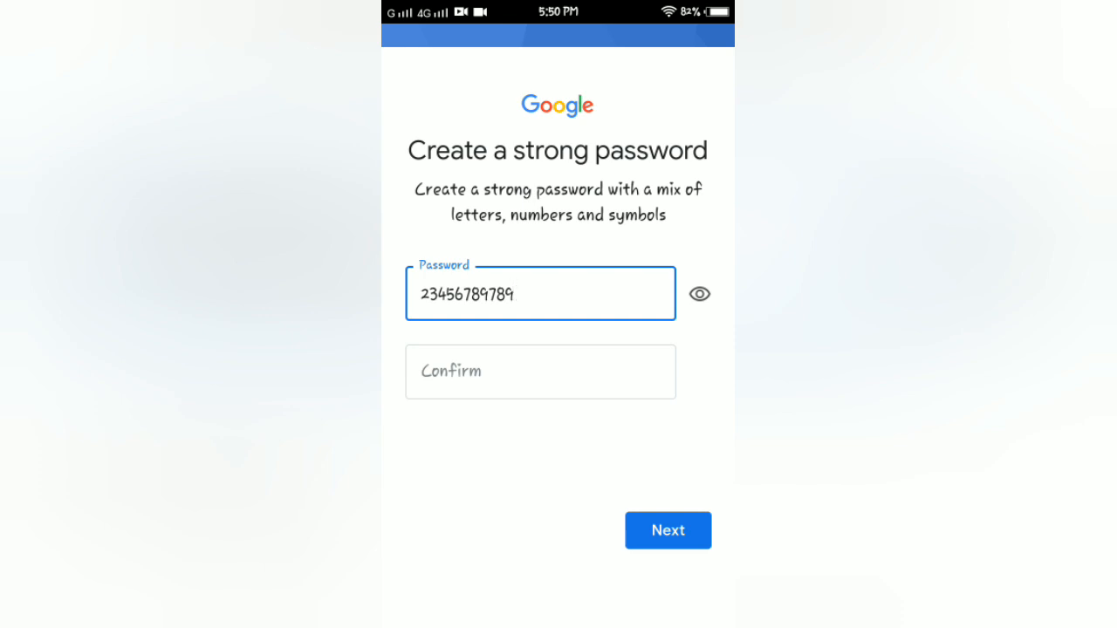
{"action": "left_click", "coordinate": [540, 371]}
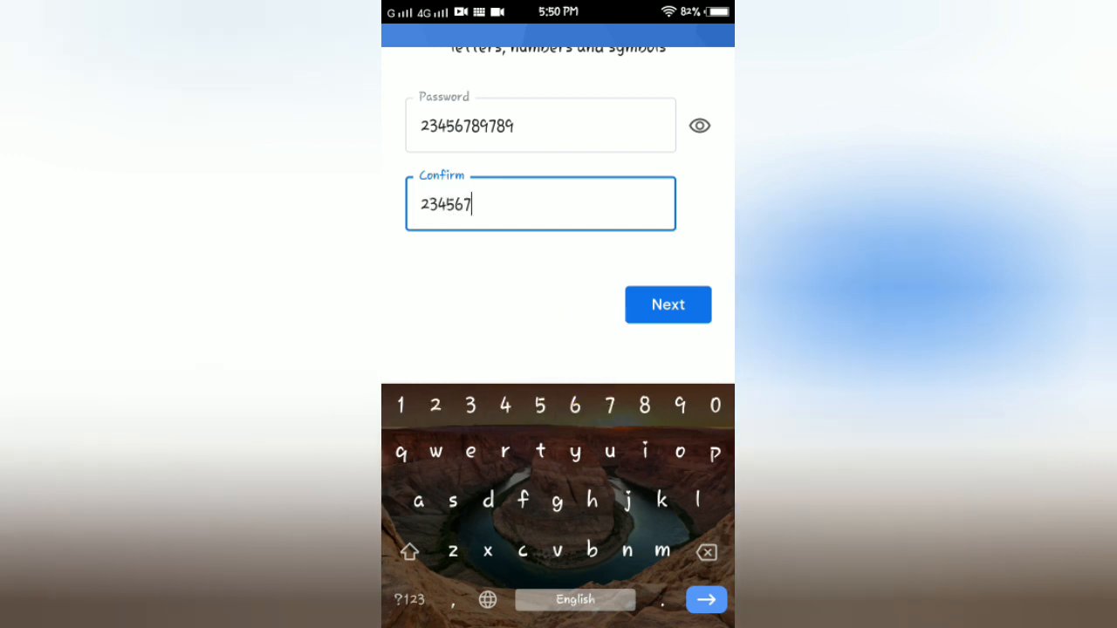
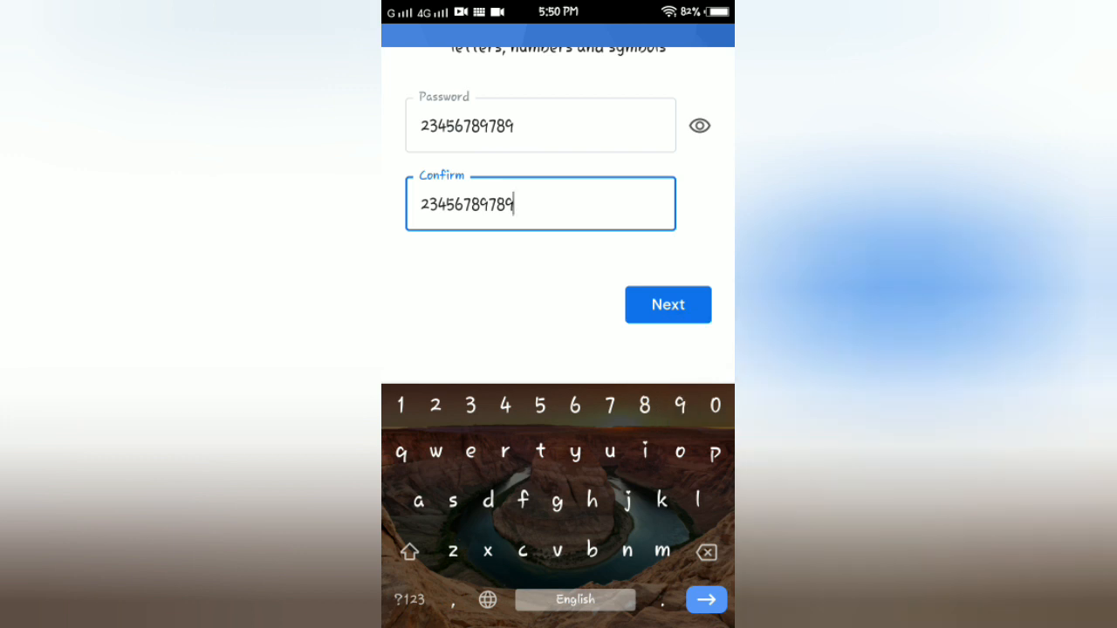
{"action": "left_click", "coordinate": [668, 304]}
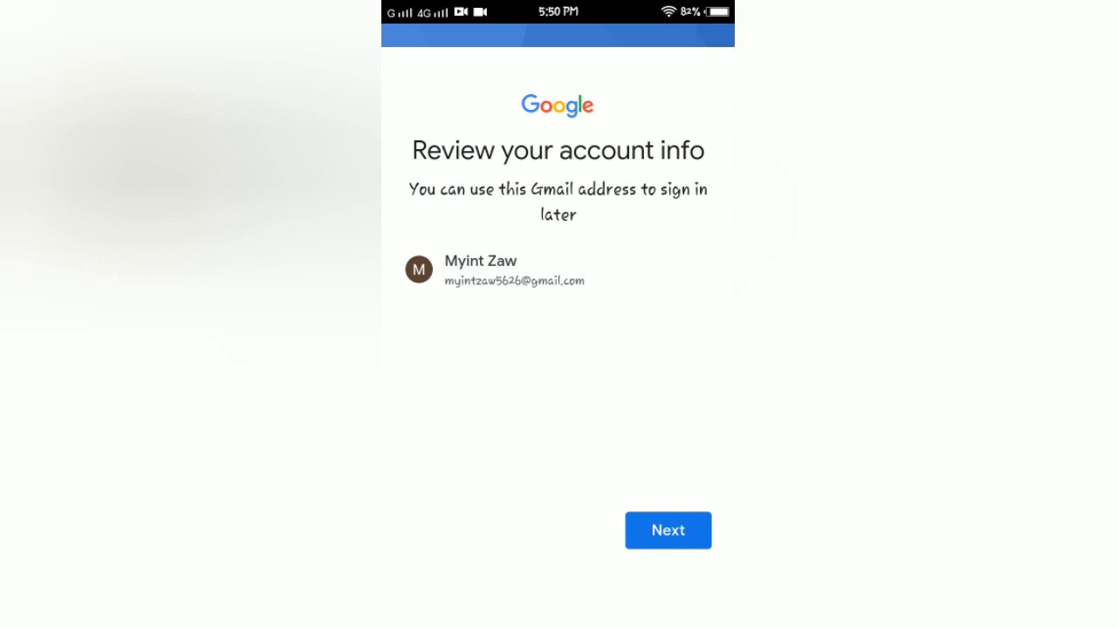
Continue past the account review, scroll through Privacy and Terms, and tap I agree.
{"action": "left_click", "coordinate": [667, 530]}
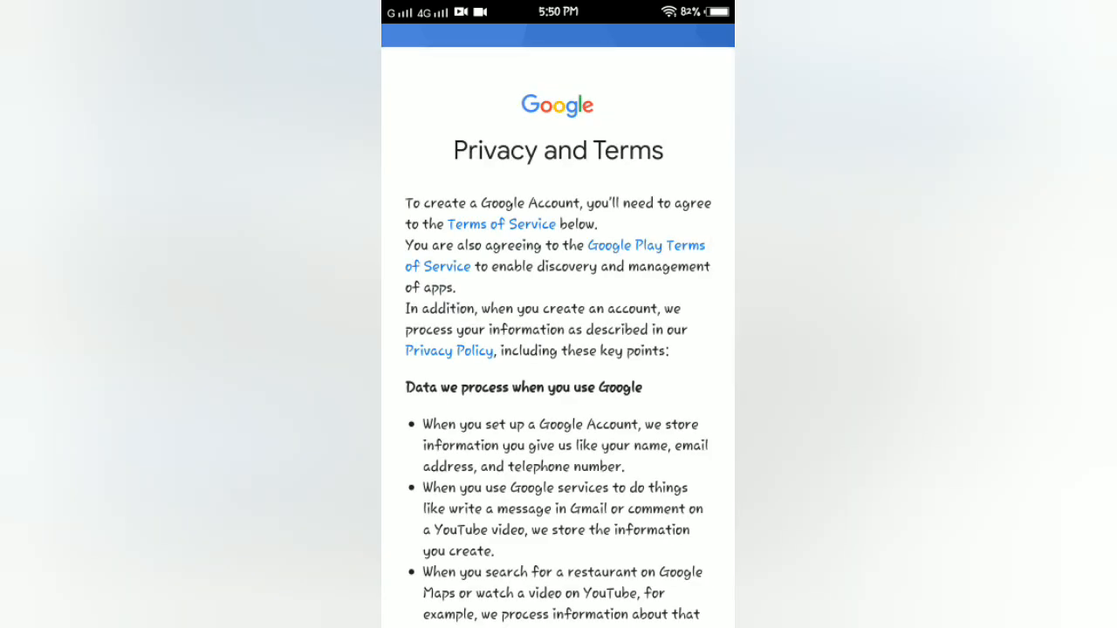
{"action": "scroll", "scroll_direction": "down", "scroll_amount": 3}
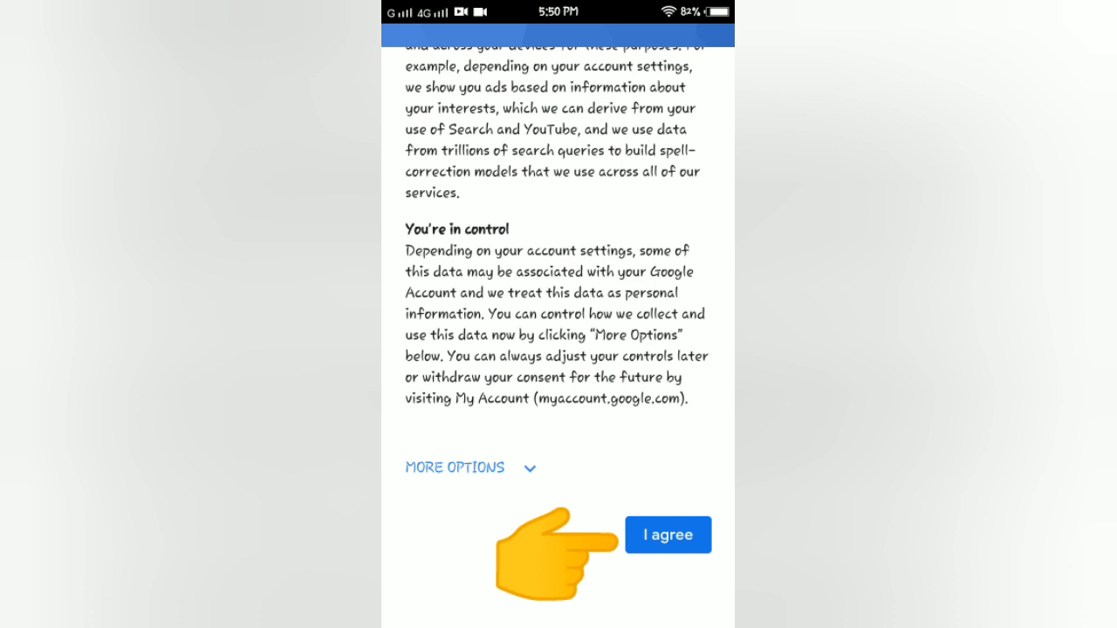
{"action": "left_click", "coordinate": [668, 535]}
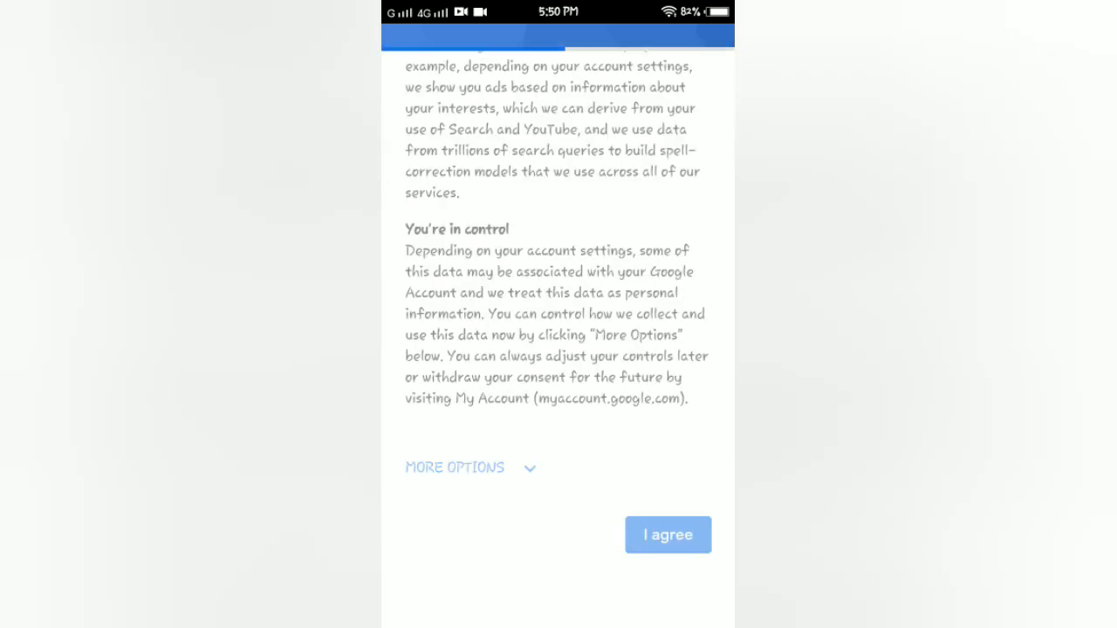
{"action": "left_click", "coordinate": [668, 535]}
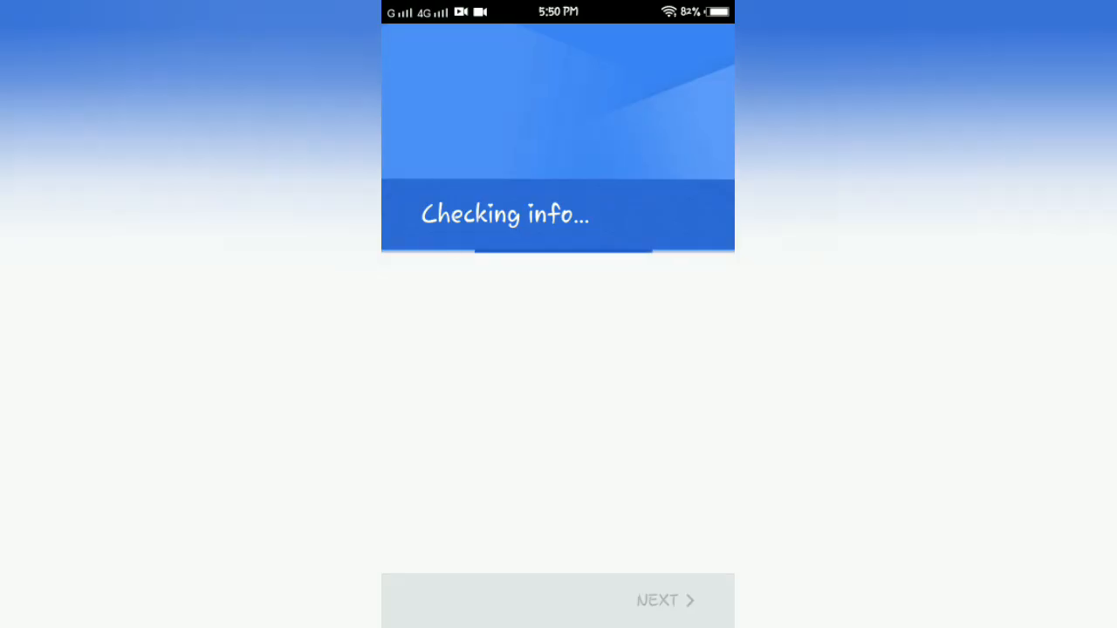